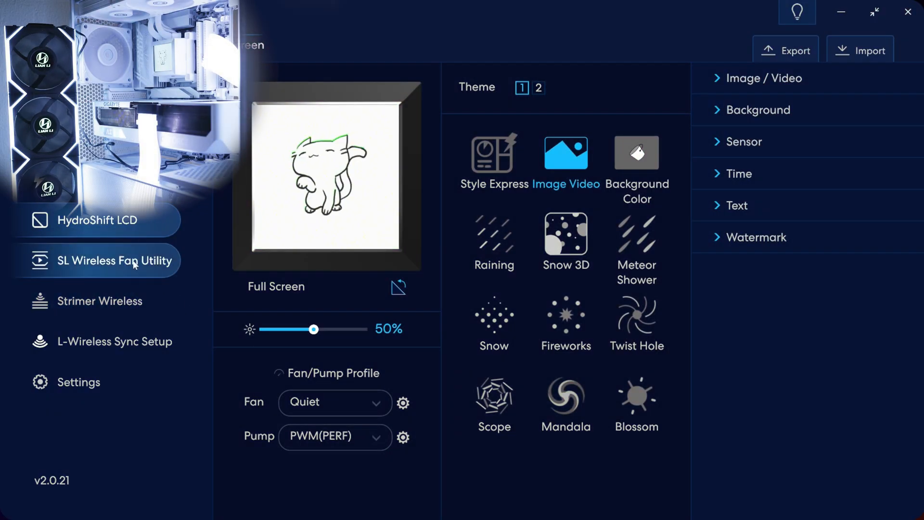
# Step: Show the SL Wireless Fan Utility page, which reports zero fans set
pyautogui.click(115, 260)
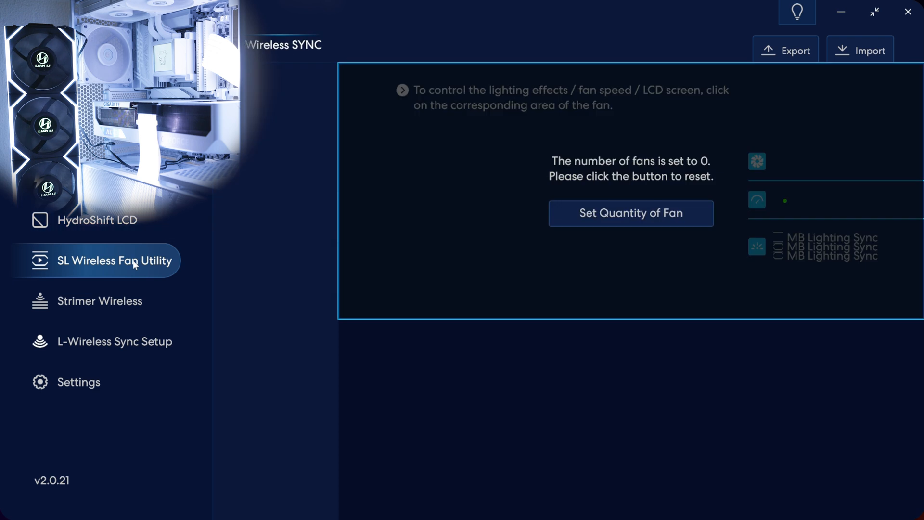
pyautogui.moveTo(202, 261)
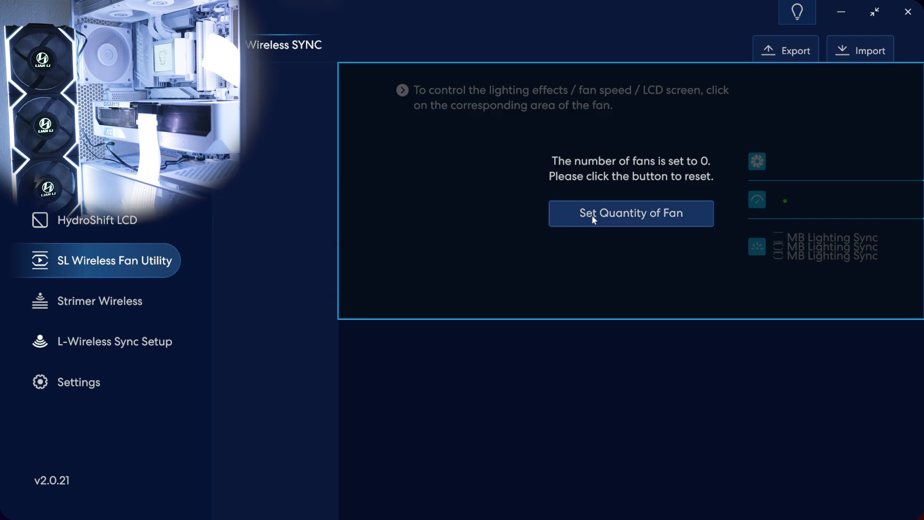
# Step: Bind StrimerWLS_1, StrimerWLS_2 and the SL WLS_LCDG3 fan set in L-Wireless Sync Setup
pyautogui.click(115, 341)
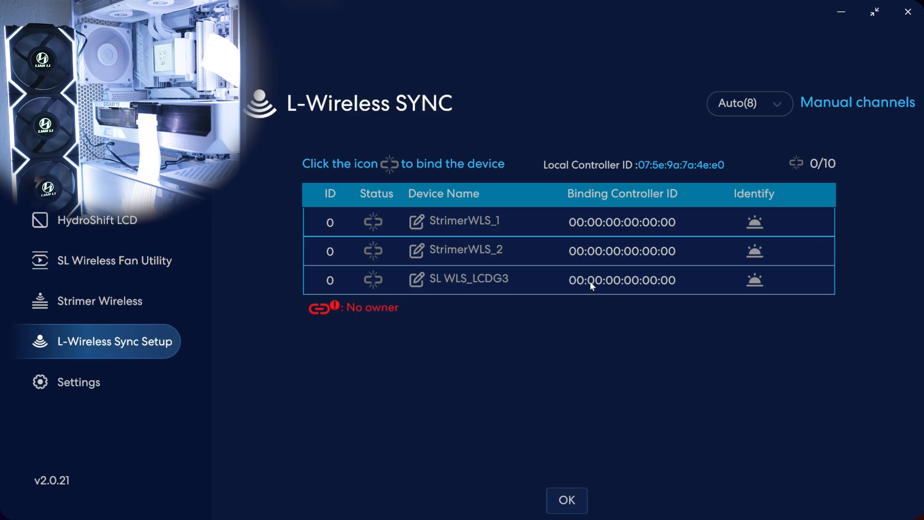
pyautogui.moveTo(258, 313)
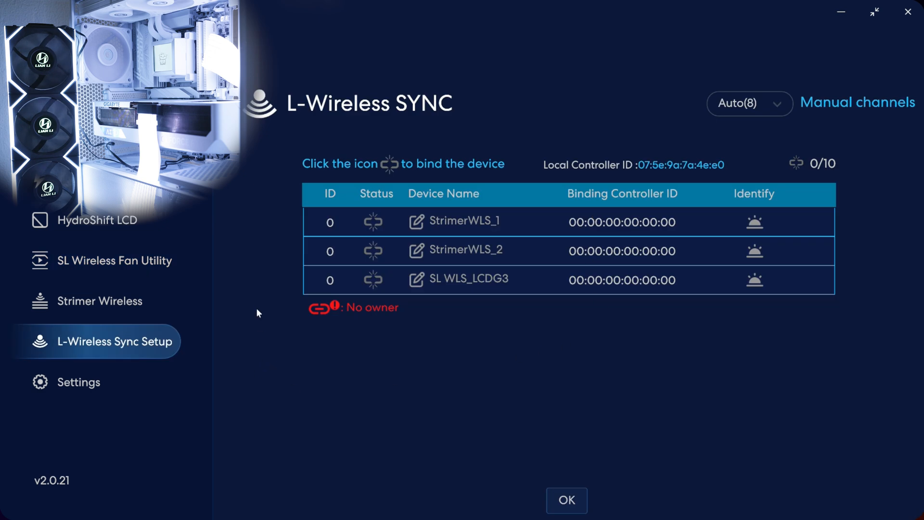
pyautogui.moveTo(445, 225)
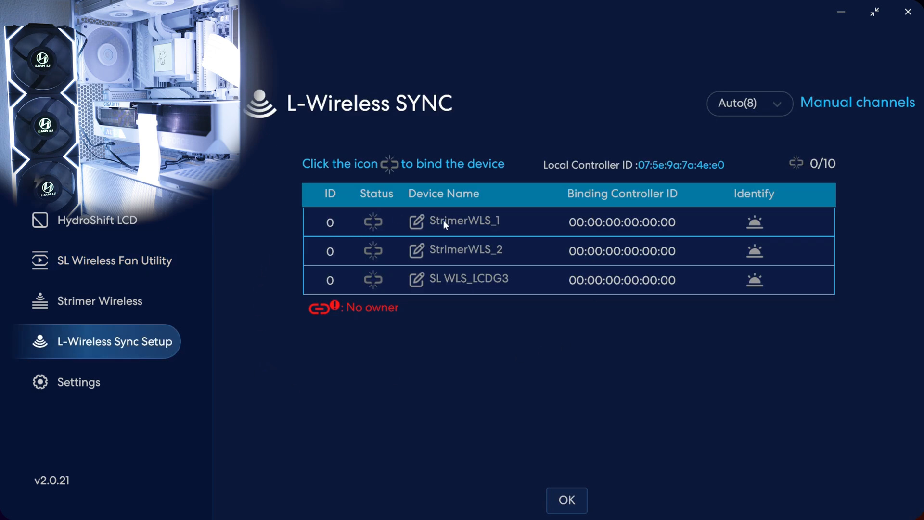
pyautogui.moveTo(374, 230)
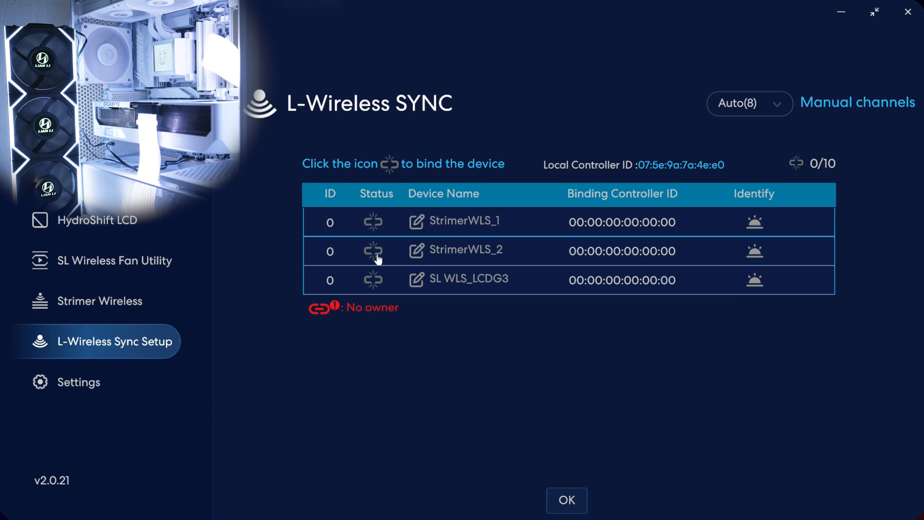
pyautogui.moveTo(370, 222)
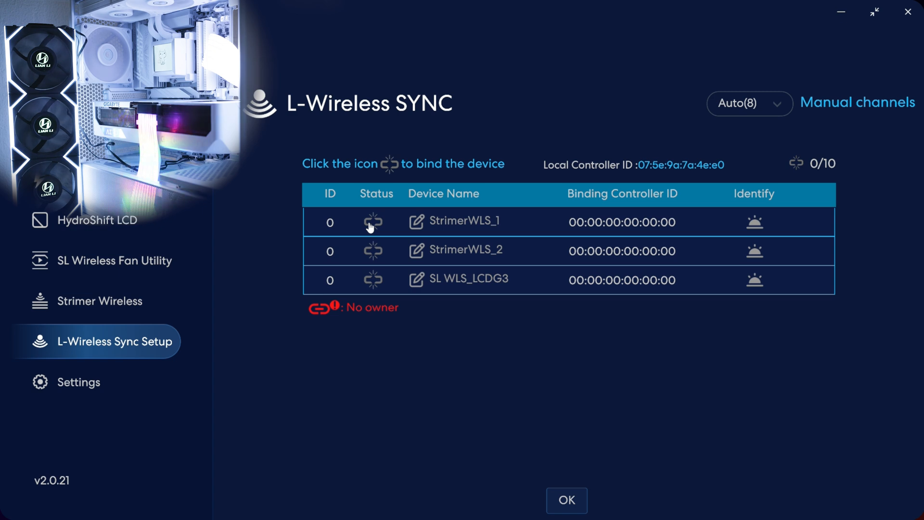
pyautogui.click(373, 223)
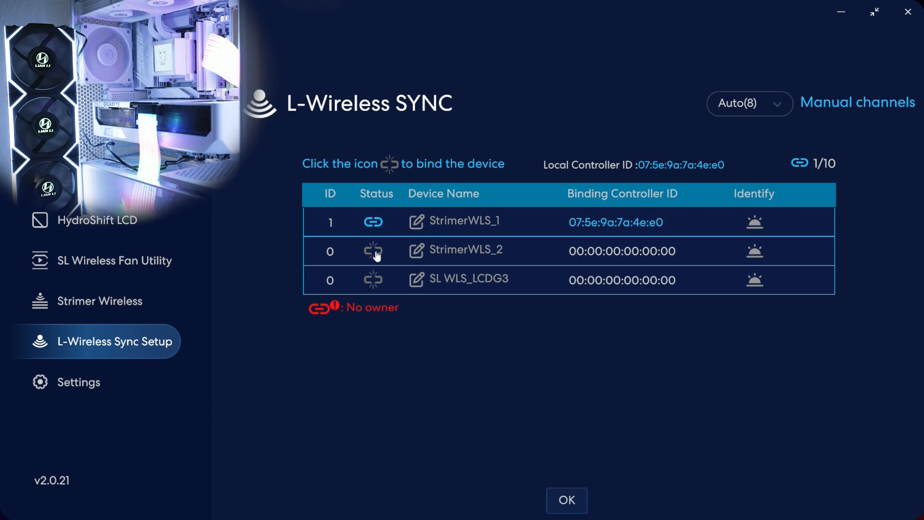
pyautogui.click(373, 252)
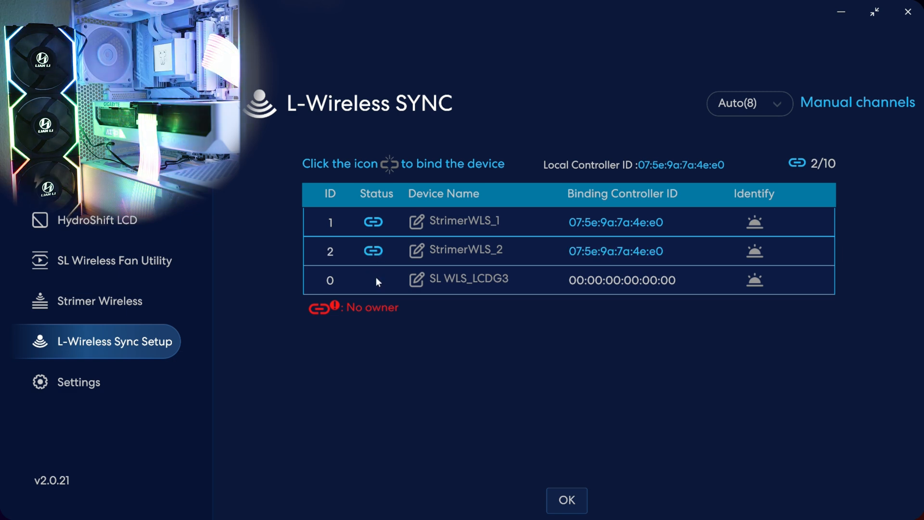
pyautogui.click(373, 280)
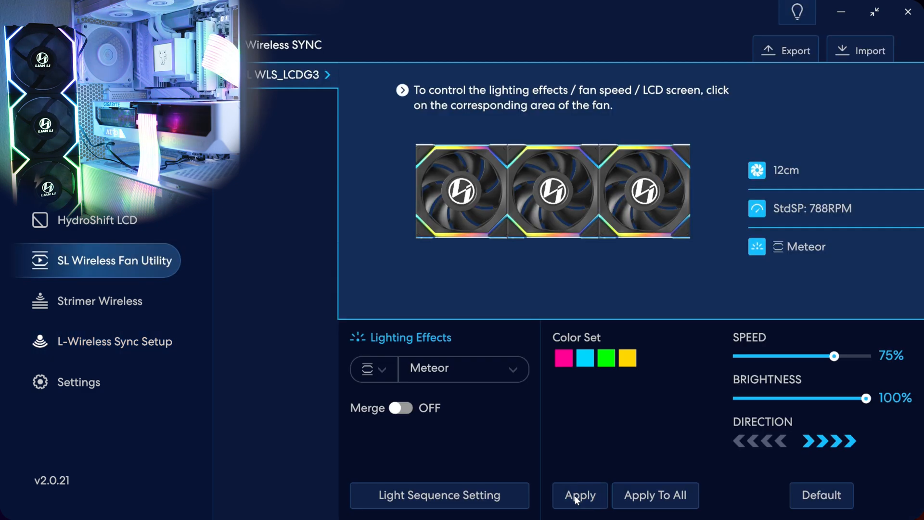
# Step: Apply Meteor, then pick another ring mode and apply the Ripple effect to all fans
pyautogui.click(580, 495)
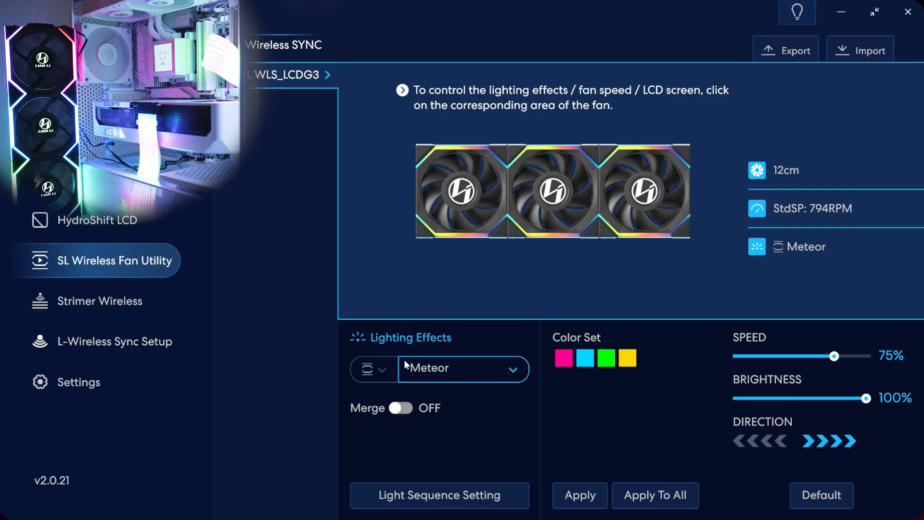
pyautogui.click(373, 368)
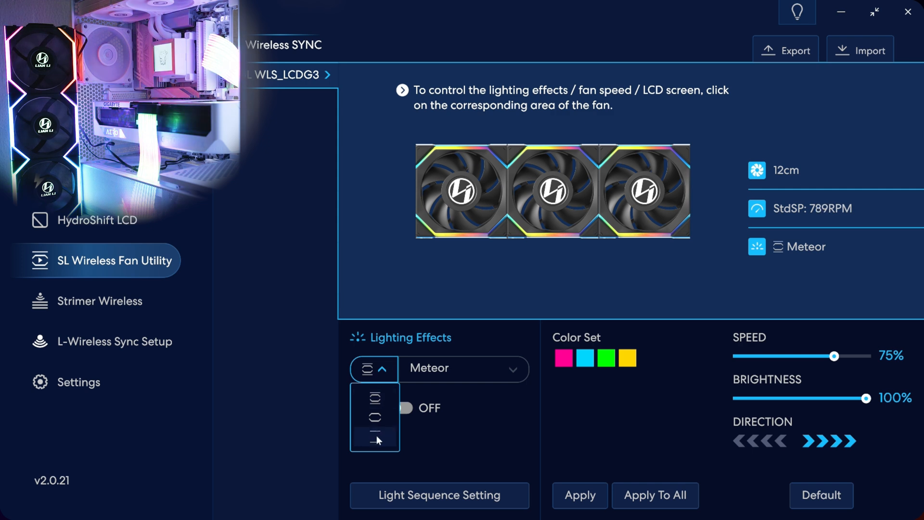
pyautogui.click(375, 439)
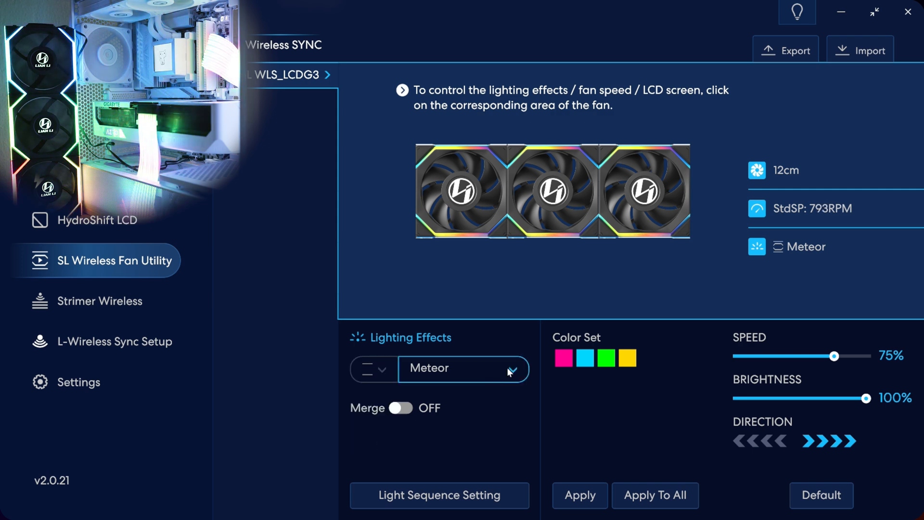
pyautogui.click(463, 368)
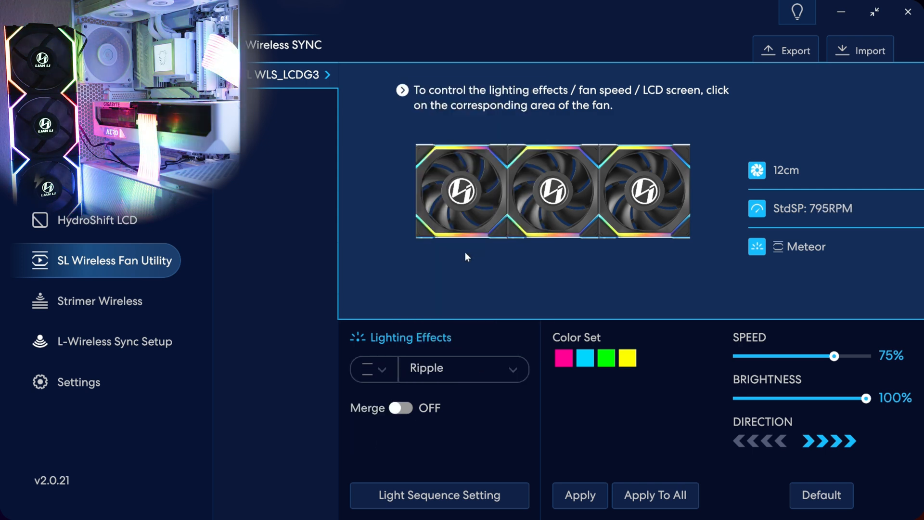
pyautogui.click(655, 495)
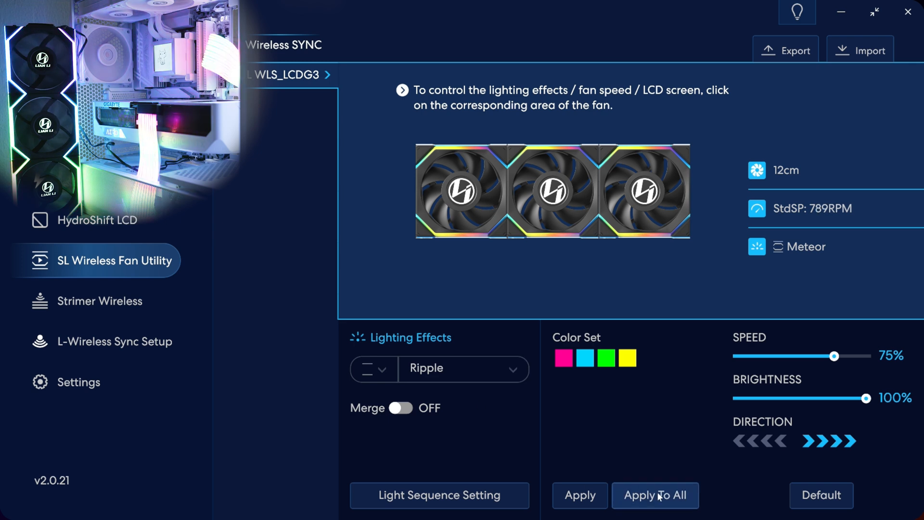
pyautogui.click(655, 495)
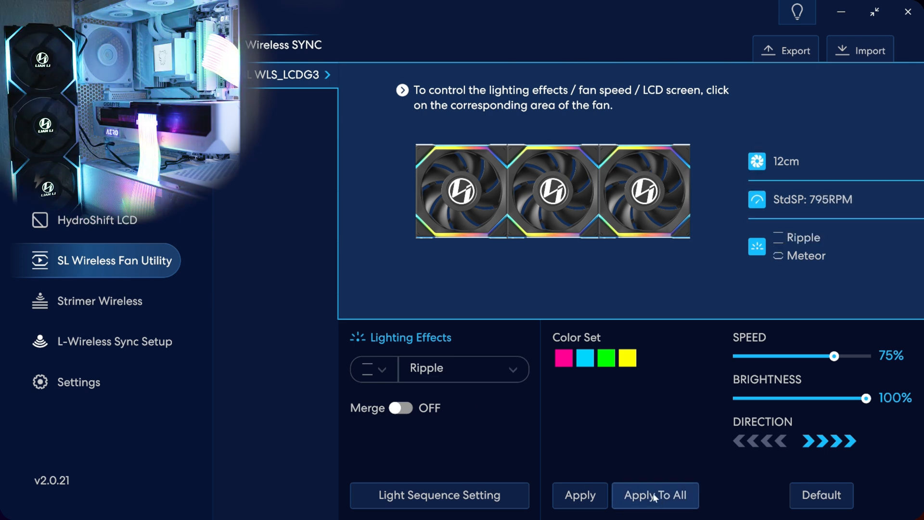
# Step: Switch the LCDG3 fans to Rainbow Morph applied to all, then move to the Strimer settings
pyautogui.click(464, 368)
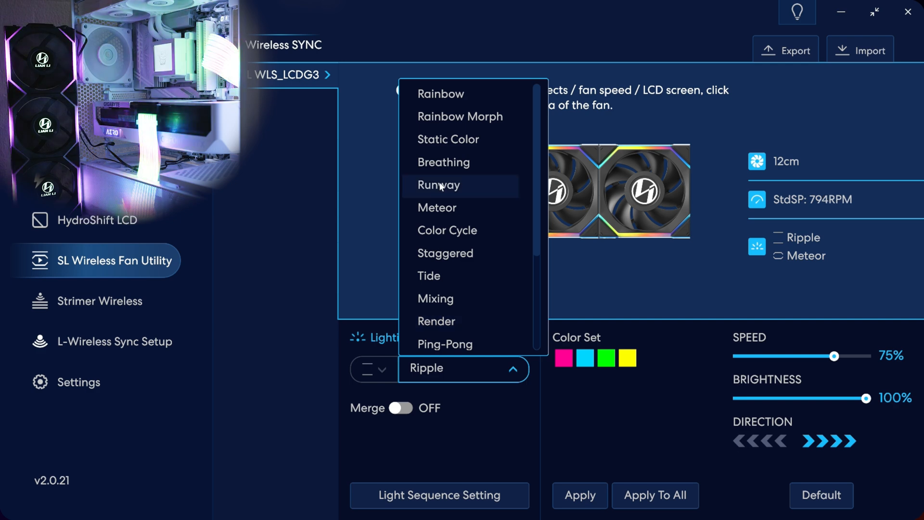
pyautogui.click(460, 116)
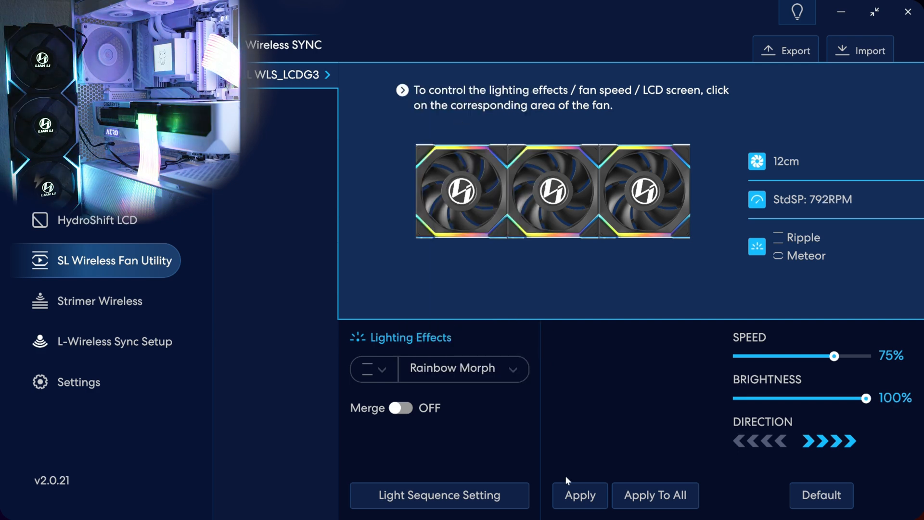
pyautogui.click(655, 495)
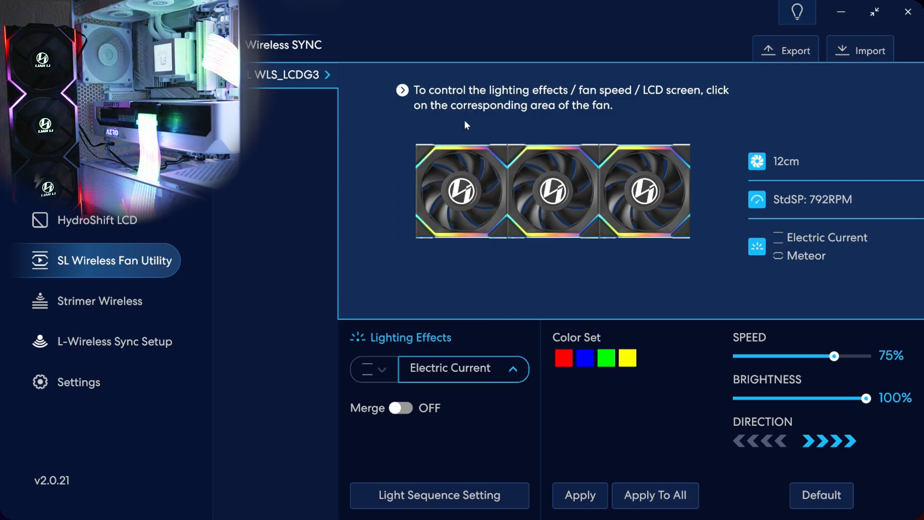
pyautogui.click(464, 368)
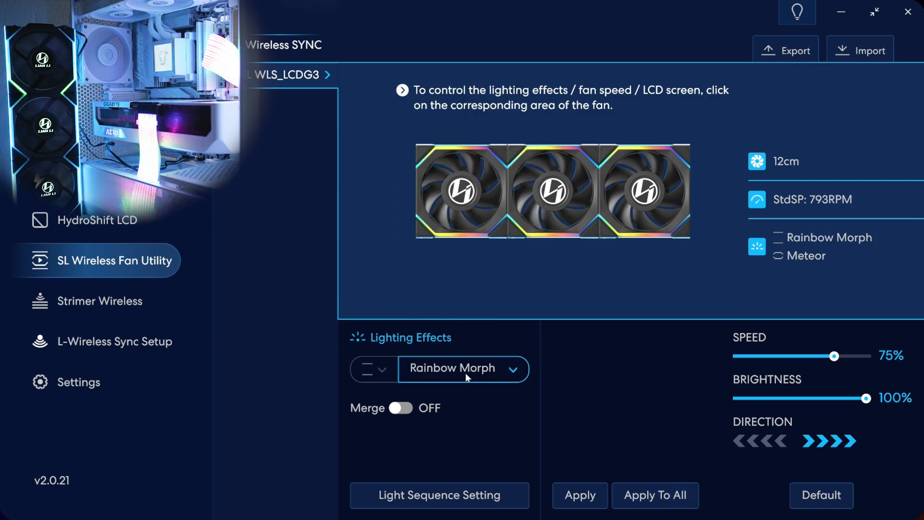
pyautogui.click(463, 368)
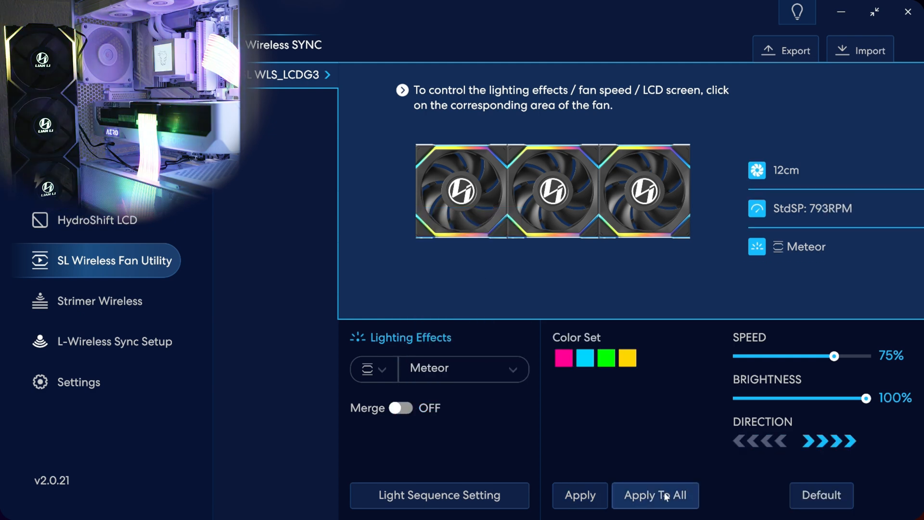
pyautogui.click(99, 300)
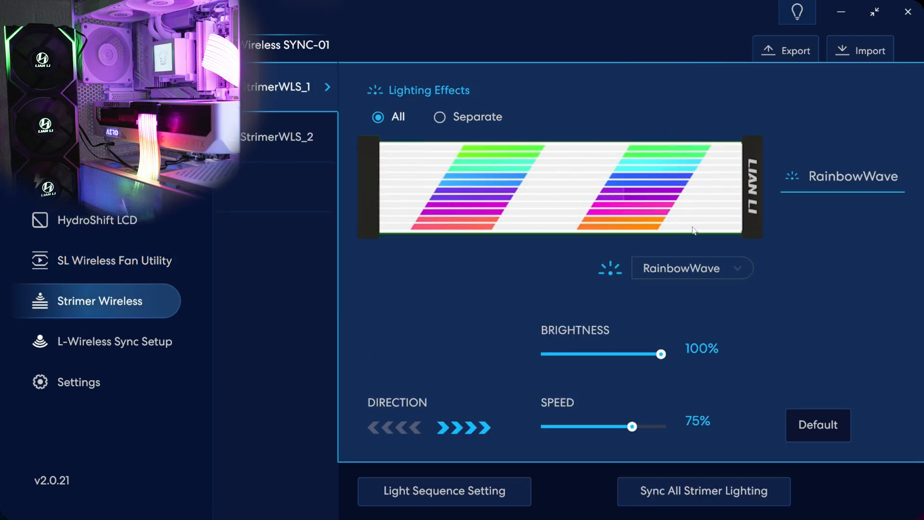
# Step: Cycle the Strimer through Transformation, Snooker and Electric Current, ending on Tide
pyautogui.click(692, 267)
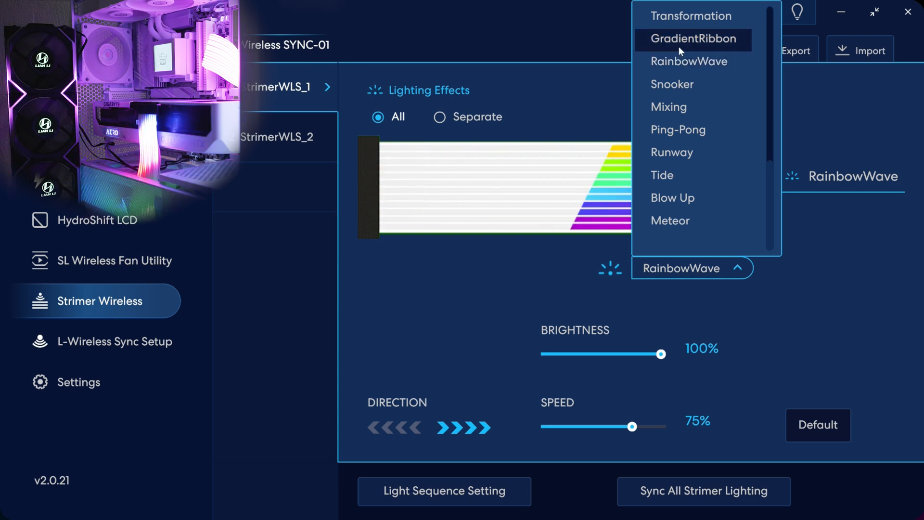
pyautogui.click(691, 16)
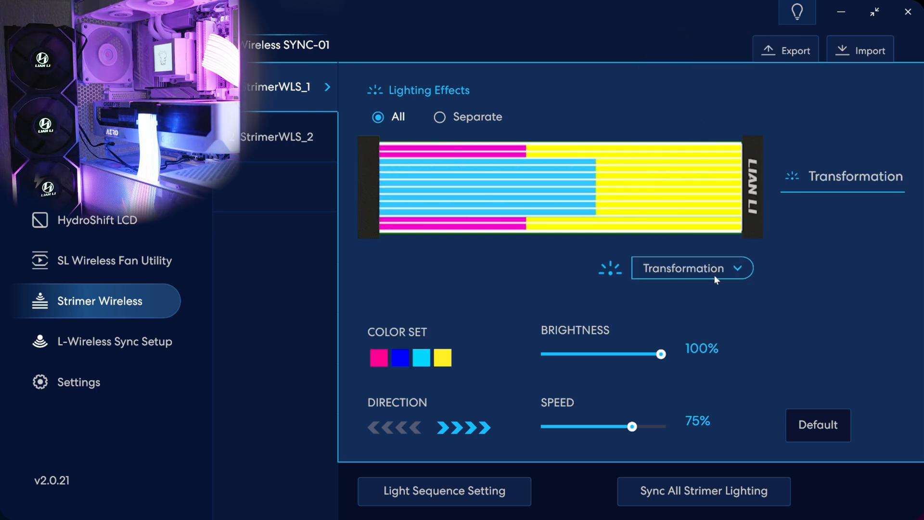
pyautogui.click(692, 267)
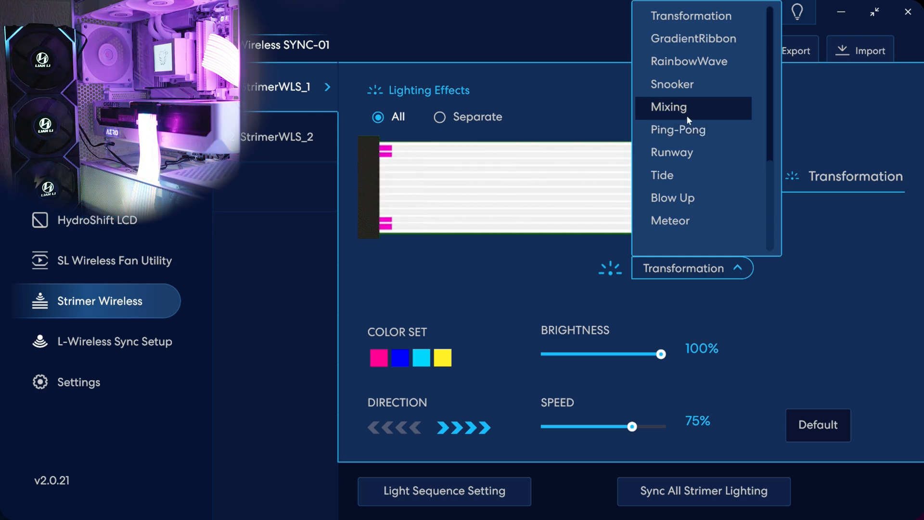
pyautogui.click(672, 84)
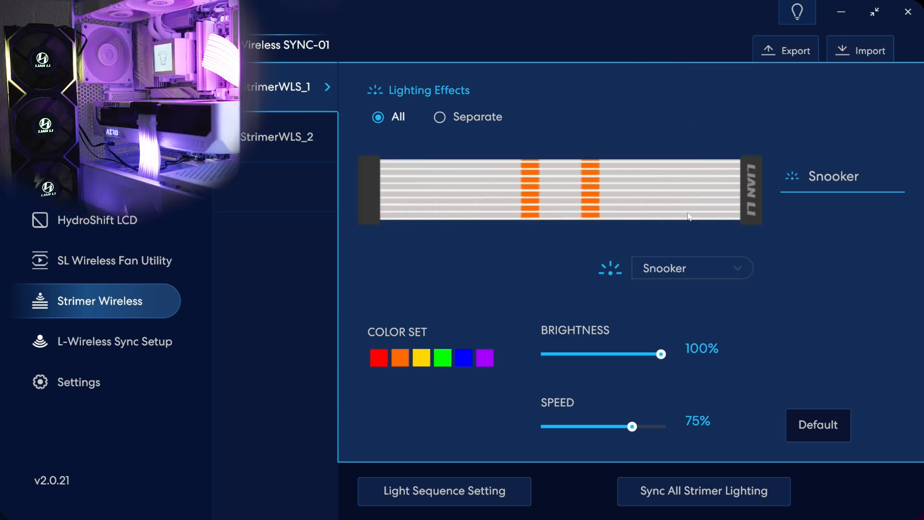
pyautogui.click(692, 268)
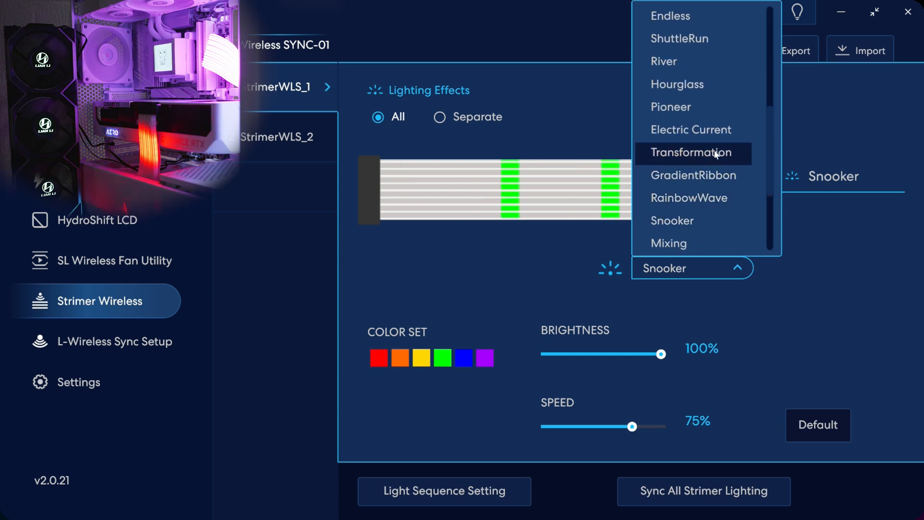
pyautogui.click(690, 129)
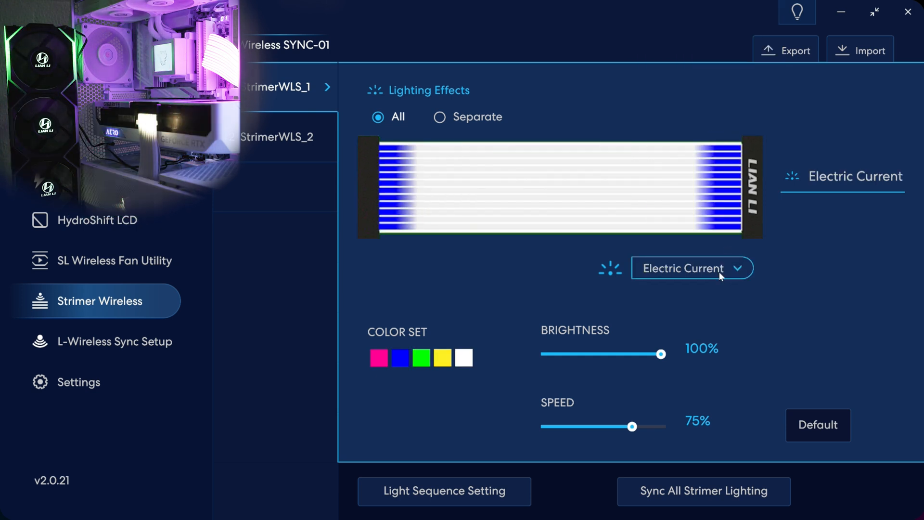
pyautogui.click(692, 269)
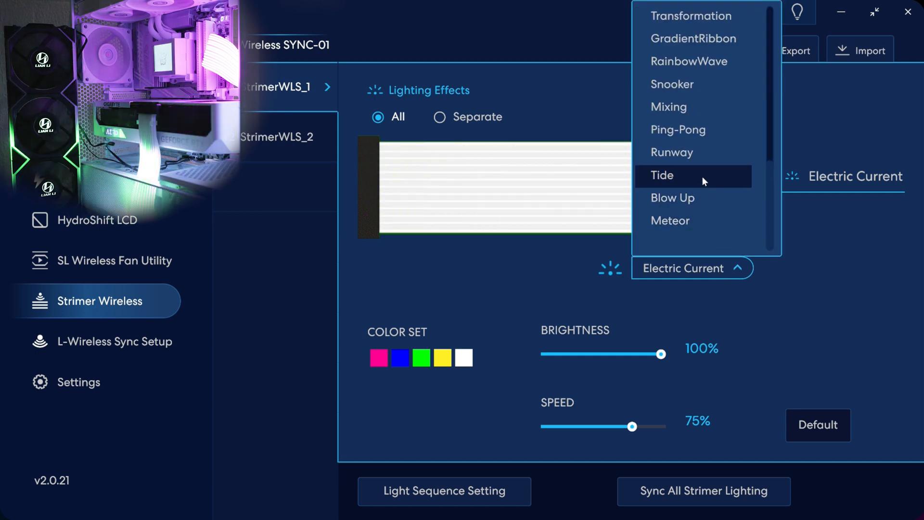
pyautogui.click(661, 175)
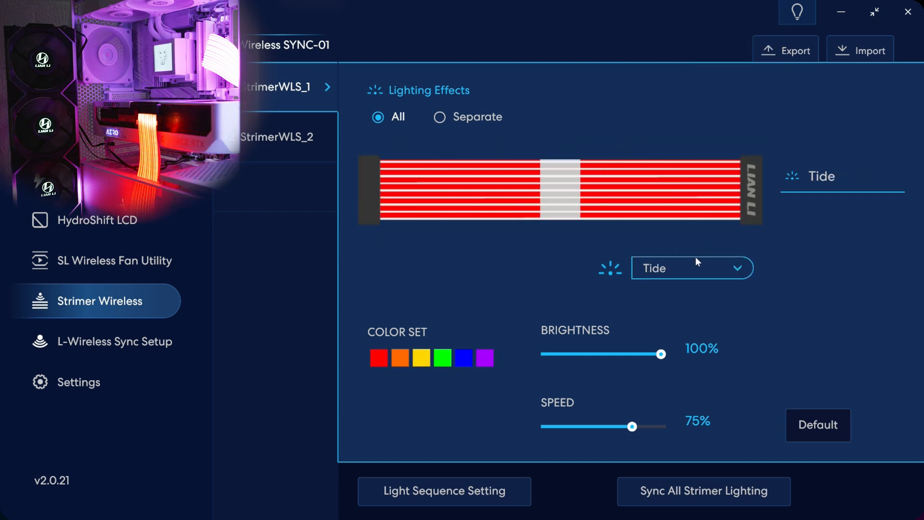
pyautogui.click(690, 269)
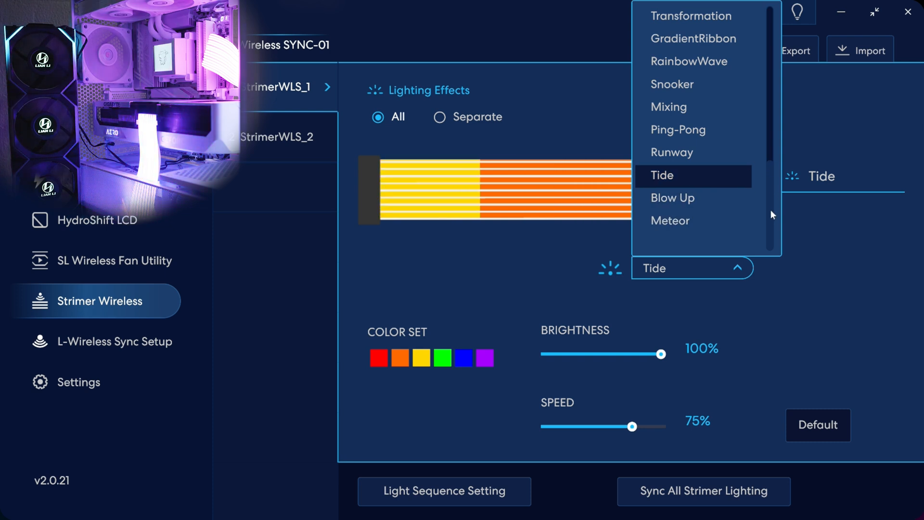
pyautogui.click(101, 260)
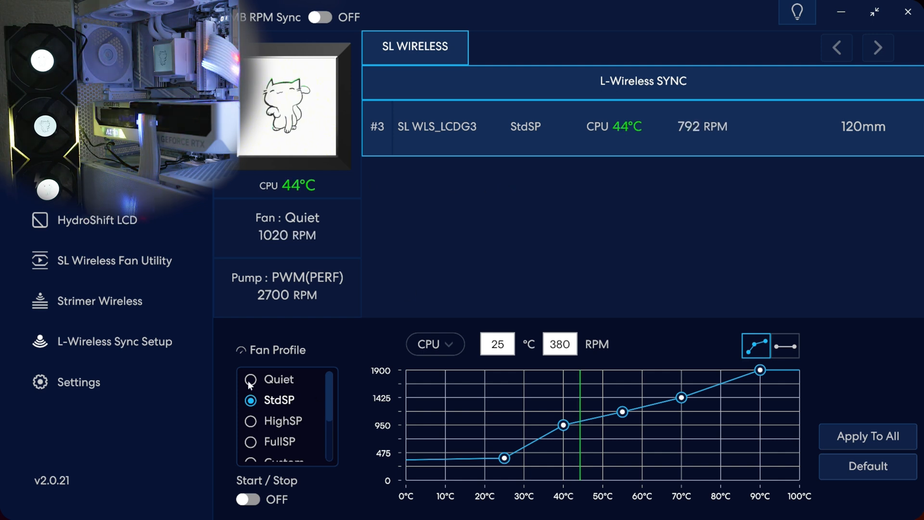
# Step: Set the LCDG3 fans to the Quiet profile for all fans and bind the SL WLS_G4 set
pyautogui.click(250, 379)
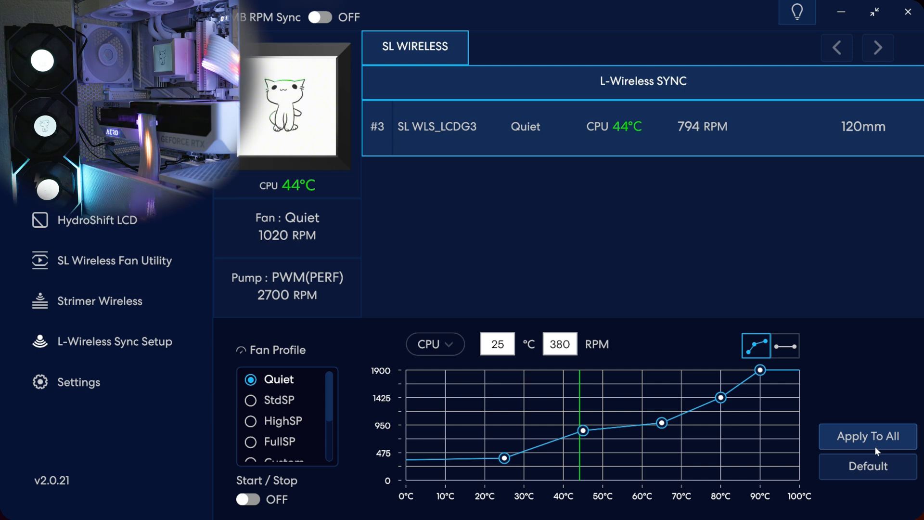
pyautogui.click(114, 341)
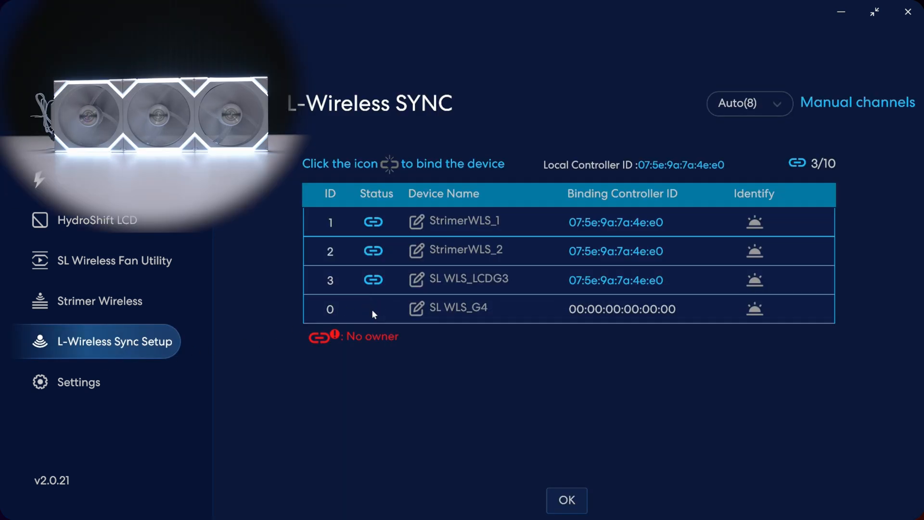
pyautogui.click(373, 308)
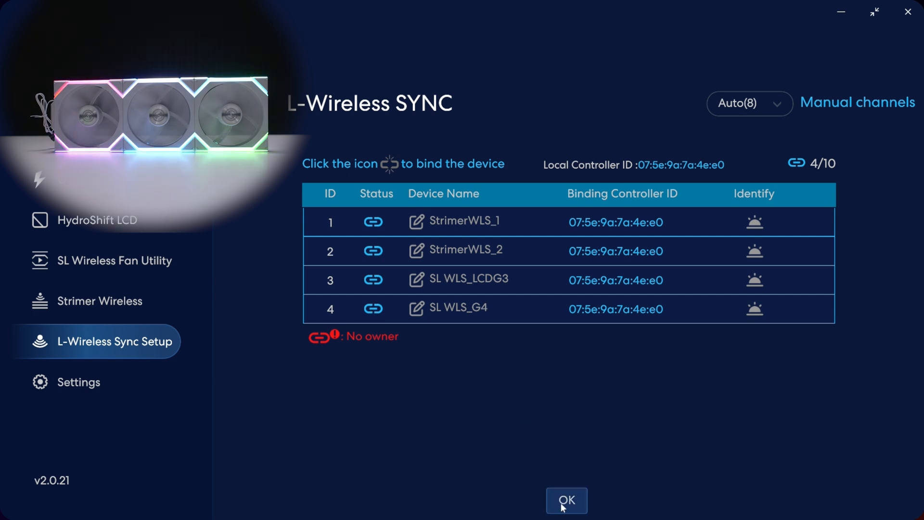
pyautogui.click(566, 500)
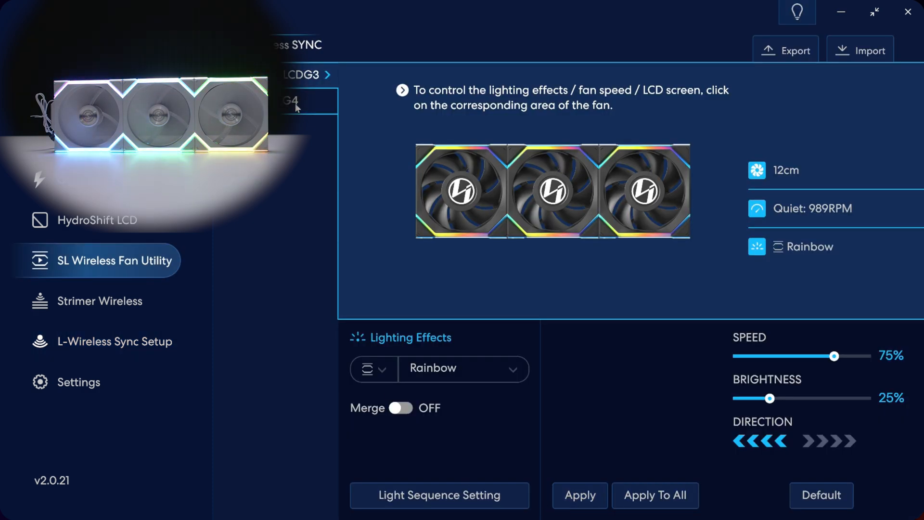
# Step: Select the G4 fan set and apply Render, then ShuttleRun, to all fans
pyautogui.click(295, 100)
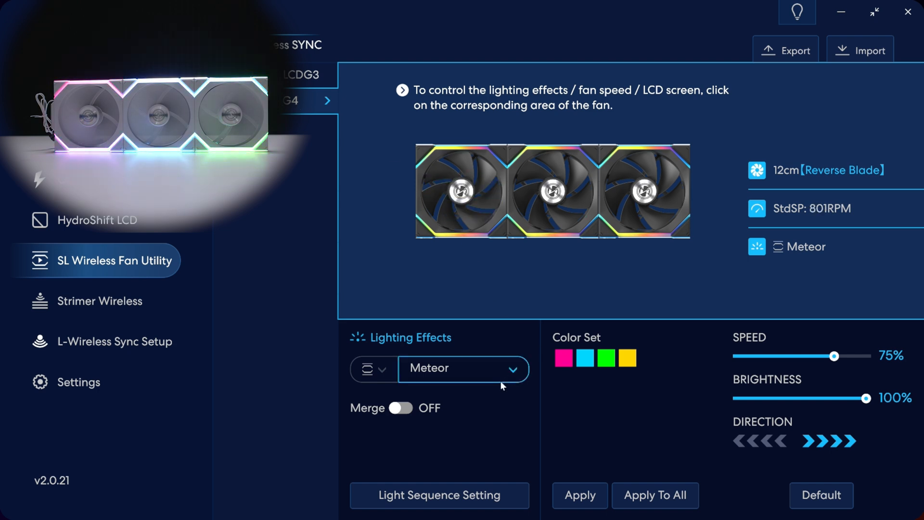
pyautogui.click(464, 368)
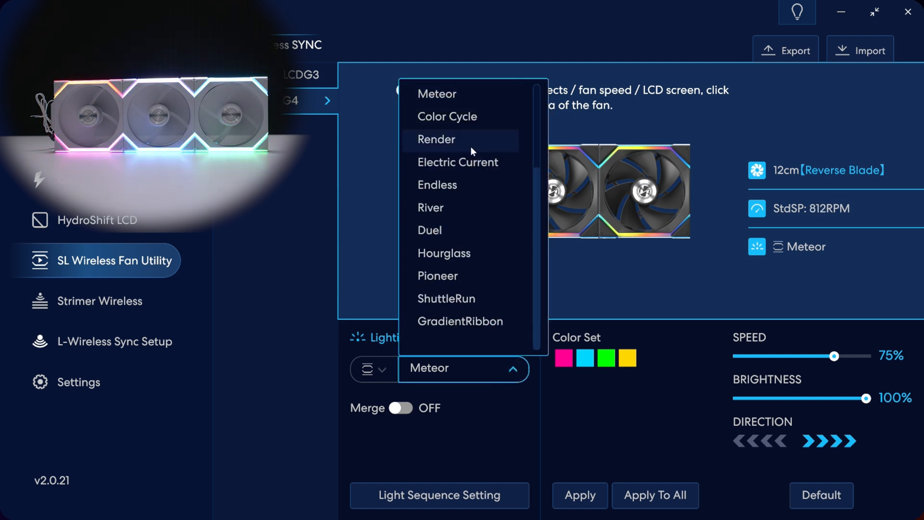
pyautogui.click(436, 139)
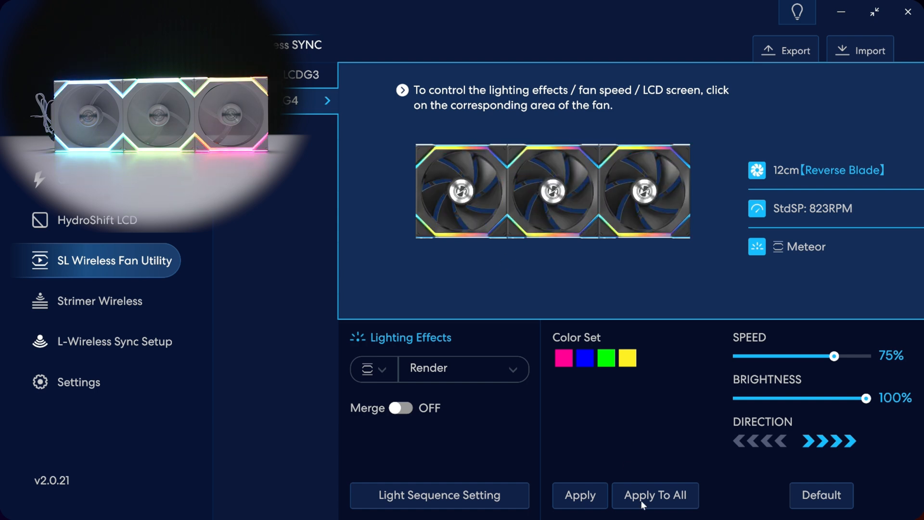
pyautogui.click(655, 495)
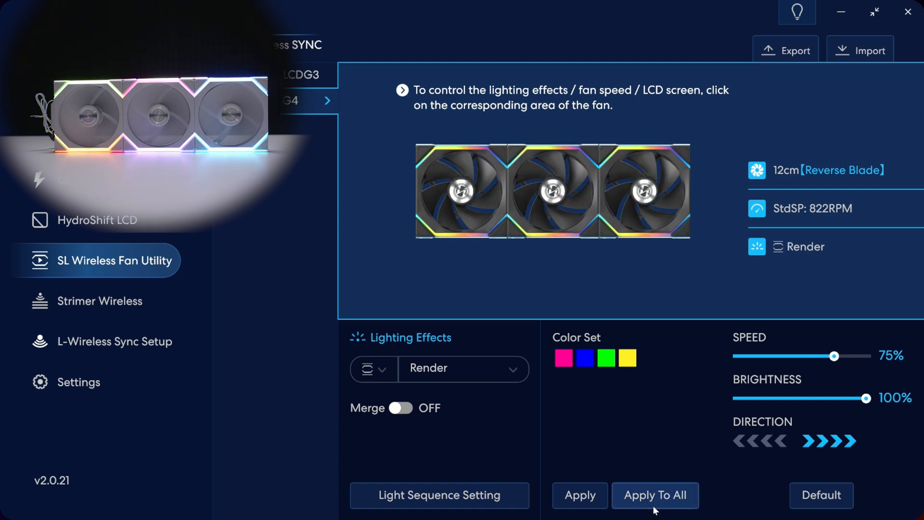
pyautogui.click(654, 495)
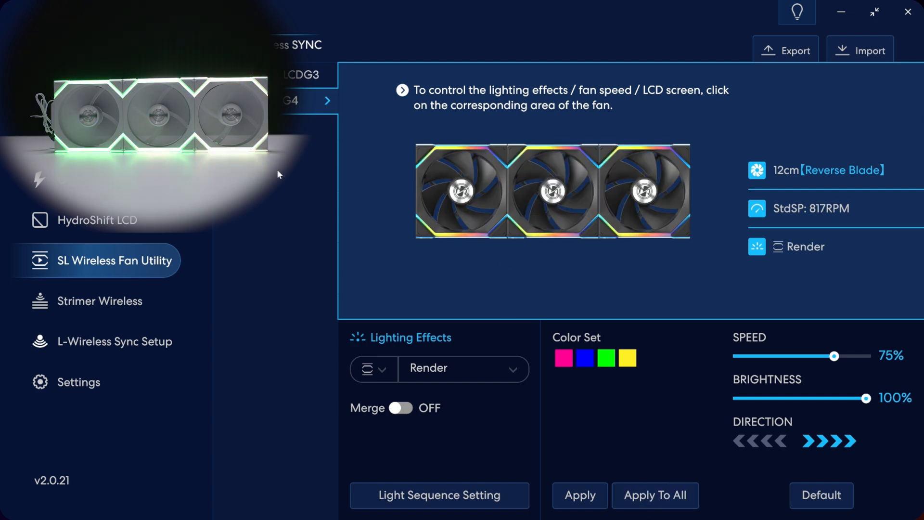
pyautogui.click(464, 368)
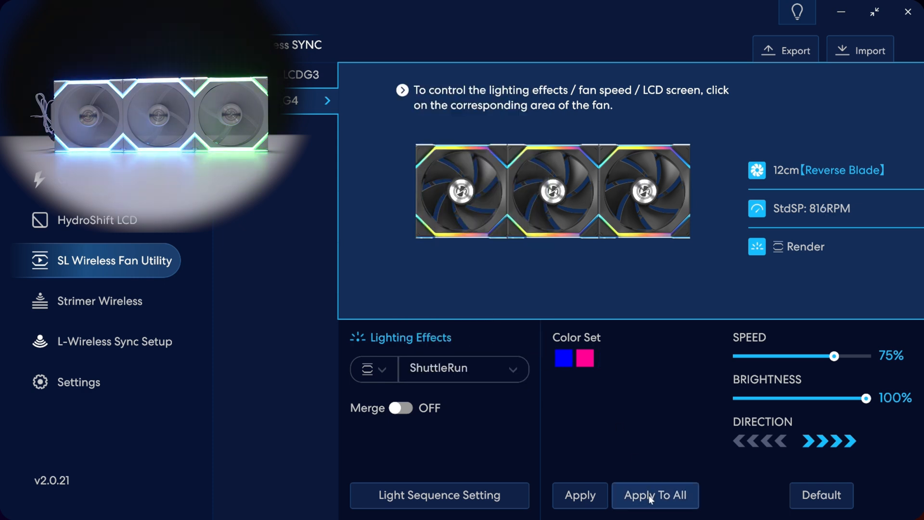
pyautogui.click(654, 495)
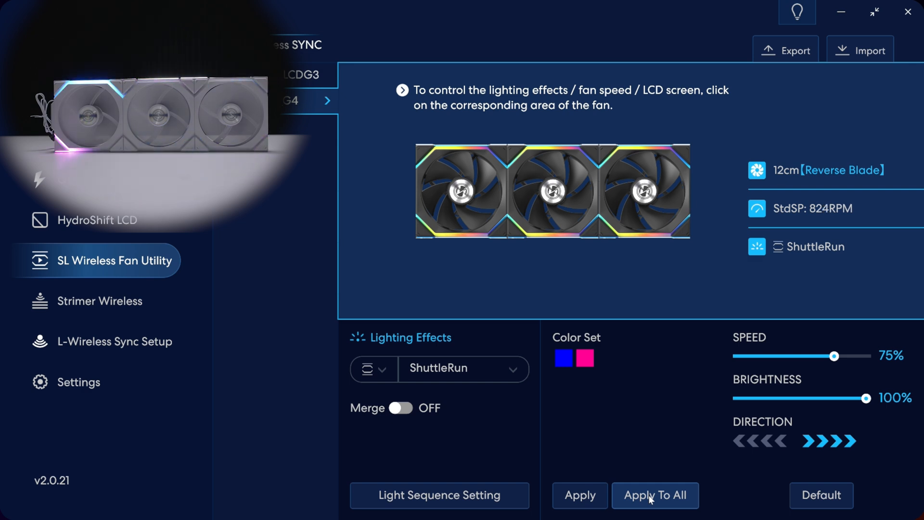
# Step: Apply GradientRibbon and finally Endless to all G4 fans
pyautogui.click(463, 368)
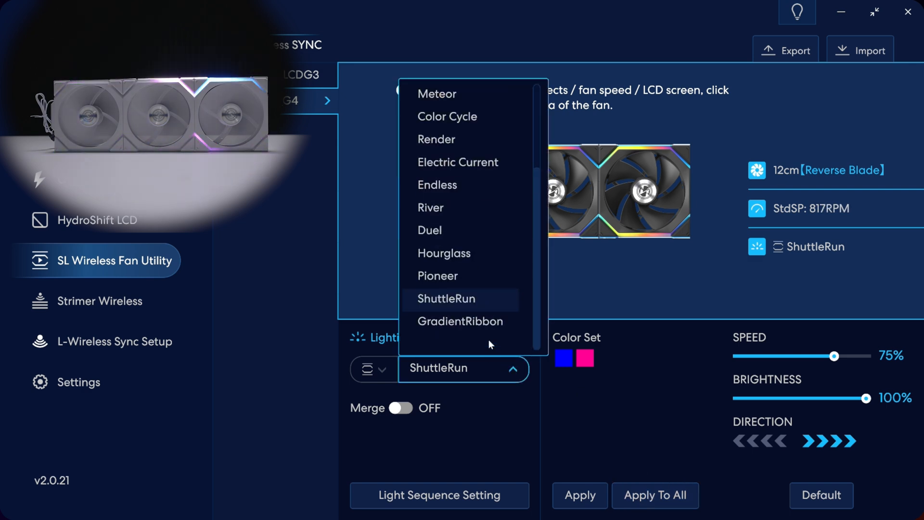
pyautogui.click(461, 321)
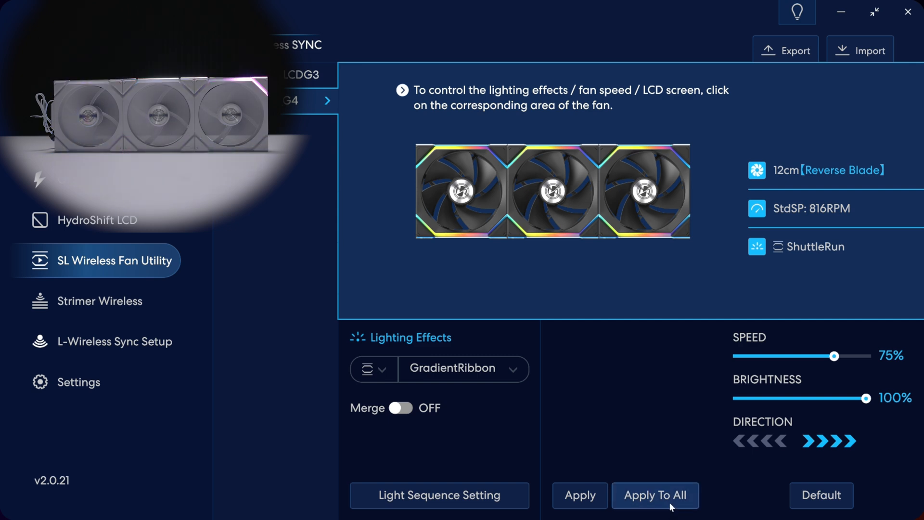
pyautogui.click(655, 495)
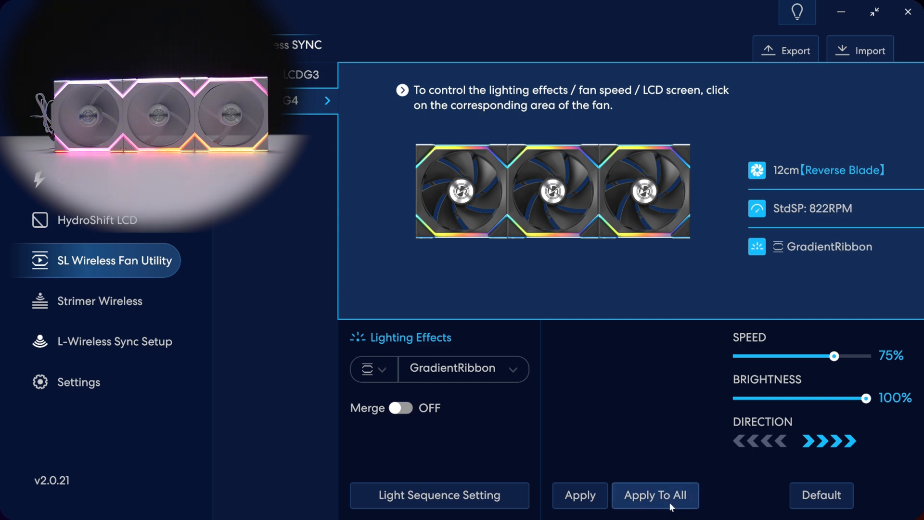
pyautogui.click(655, 495)
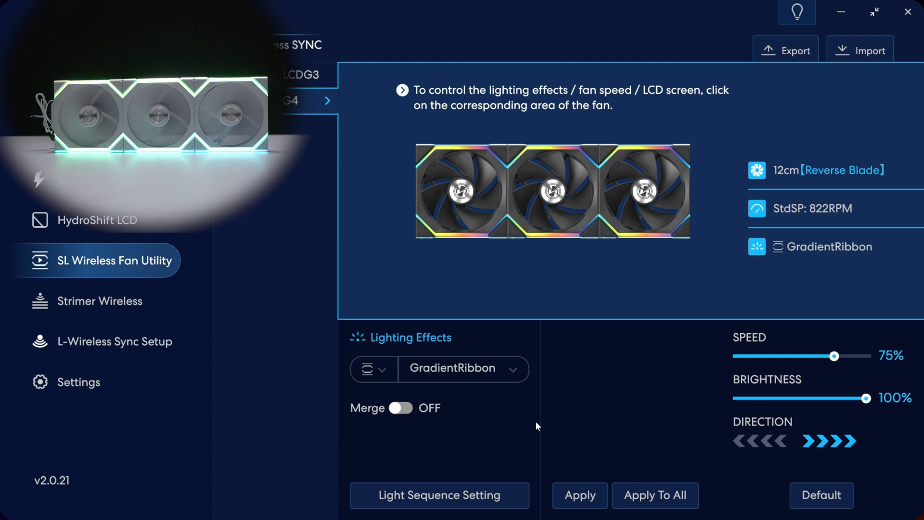
pyautogui.click(463, 369)
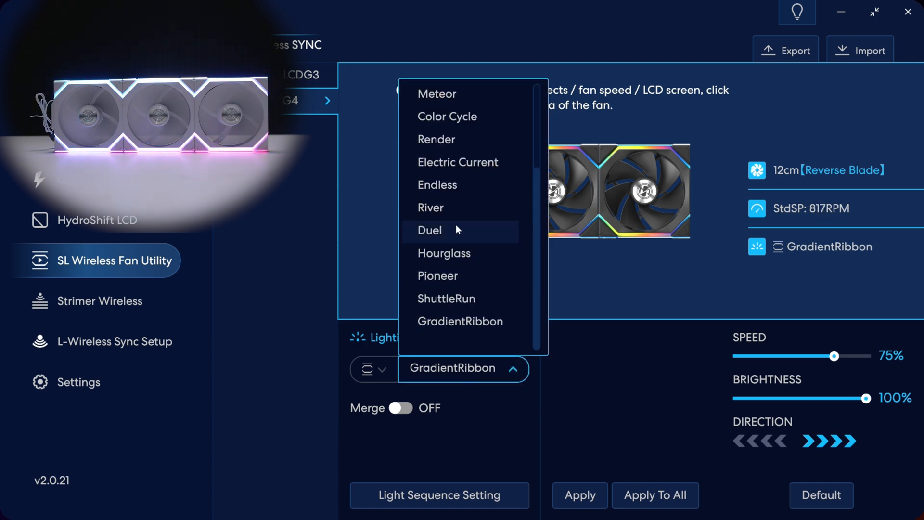
pyautogui.click(437, 185)
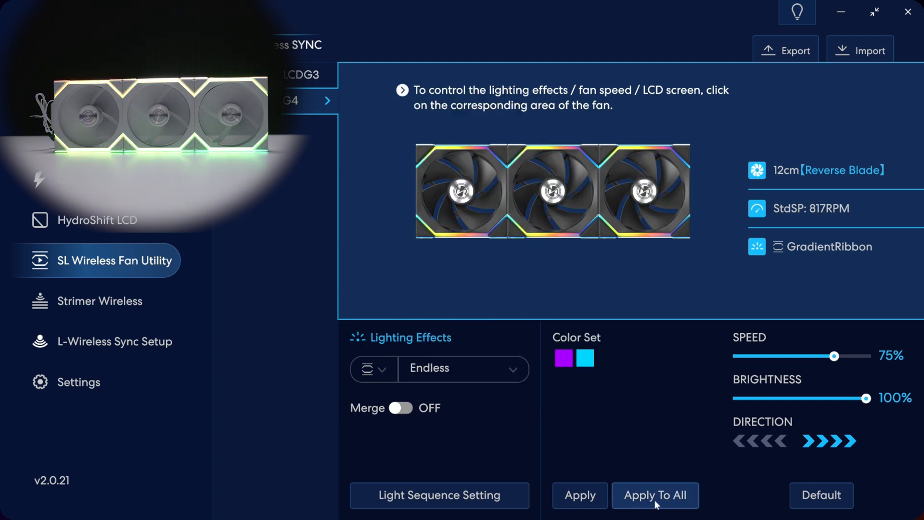
pyautogui.click(655, 495)
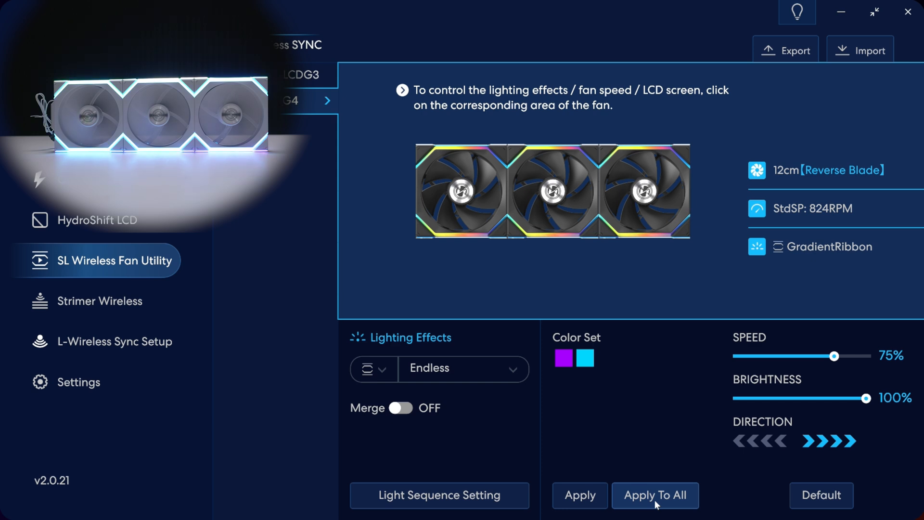
pyautogui.click(655, 495)
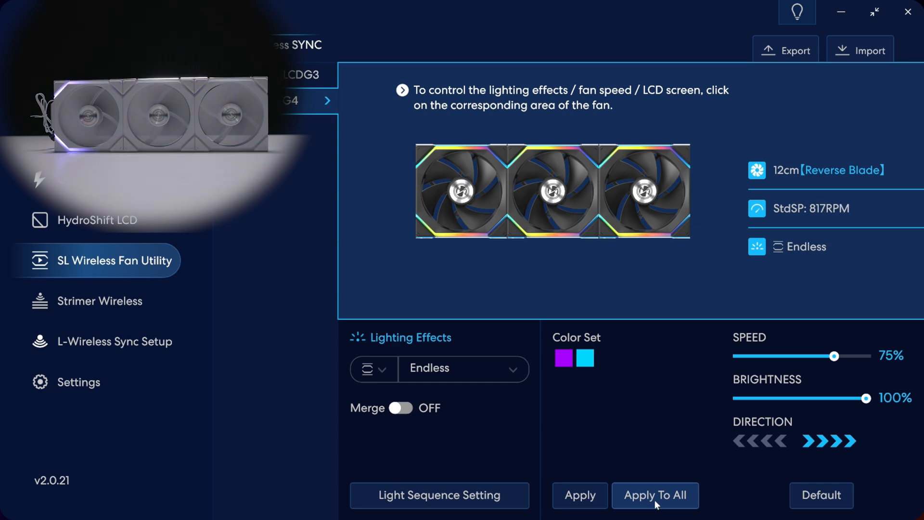
pyautogui.click(655, 495)
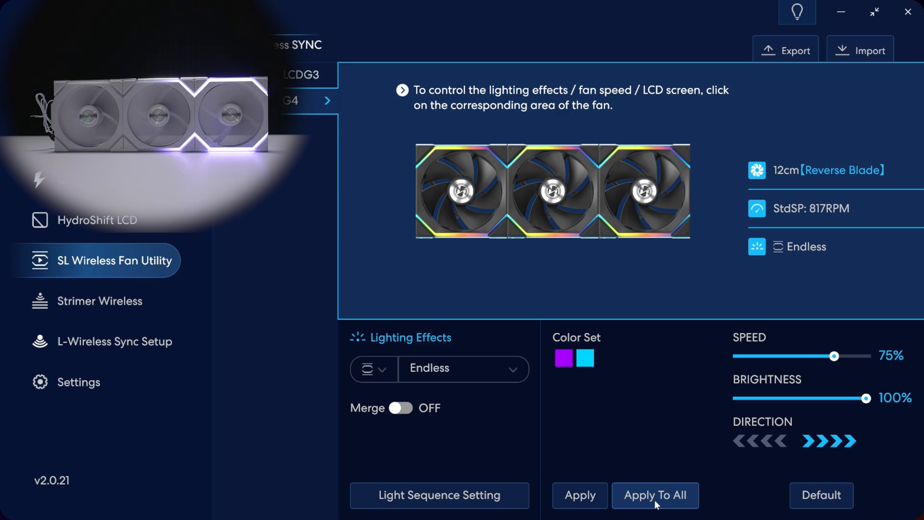